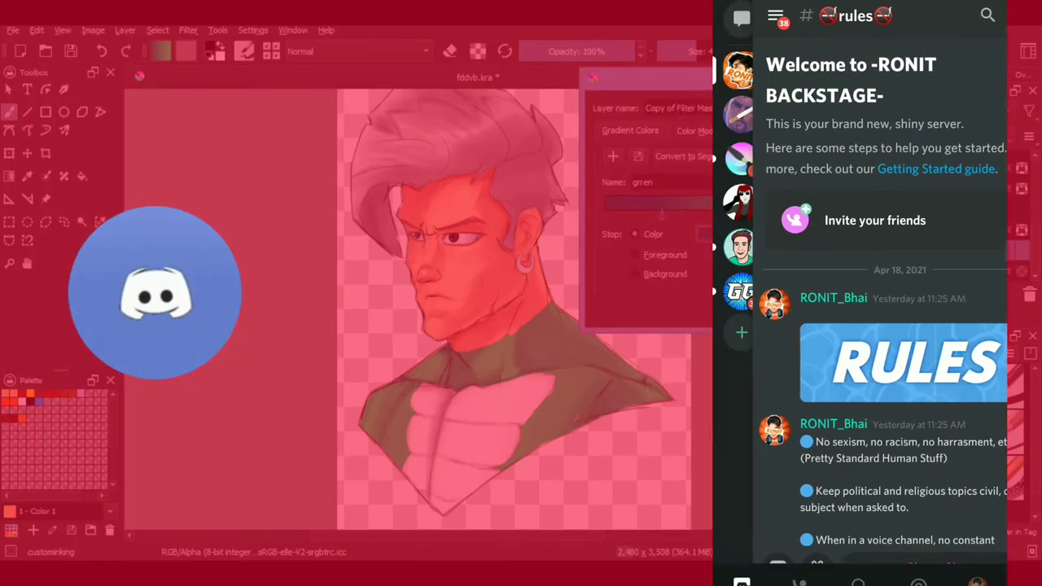
# - Expand Clipping Group 1 in the Layers docker to reveal its merged paint, hair, earring and eye layers
pyautogui.scroll(-3)
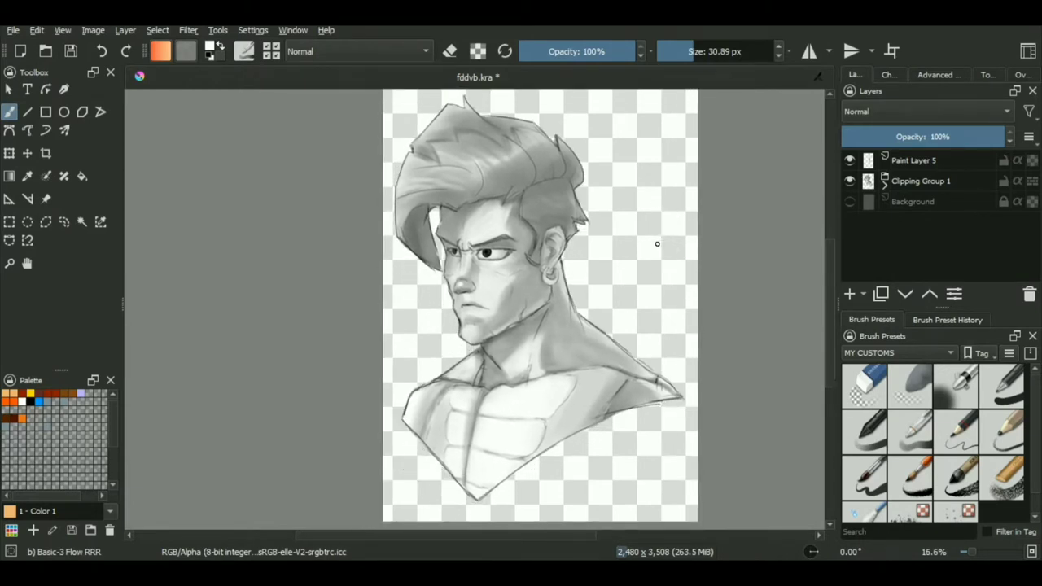
pyautogui.scroll(3)
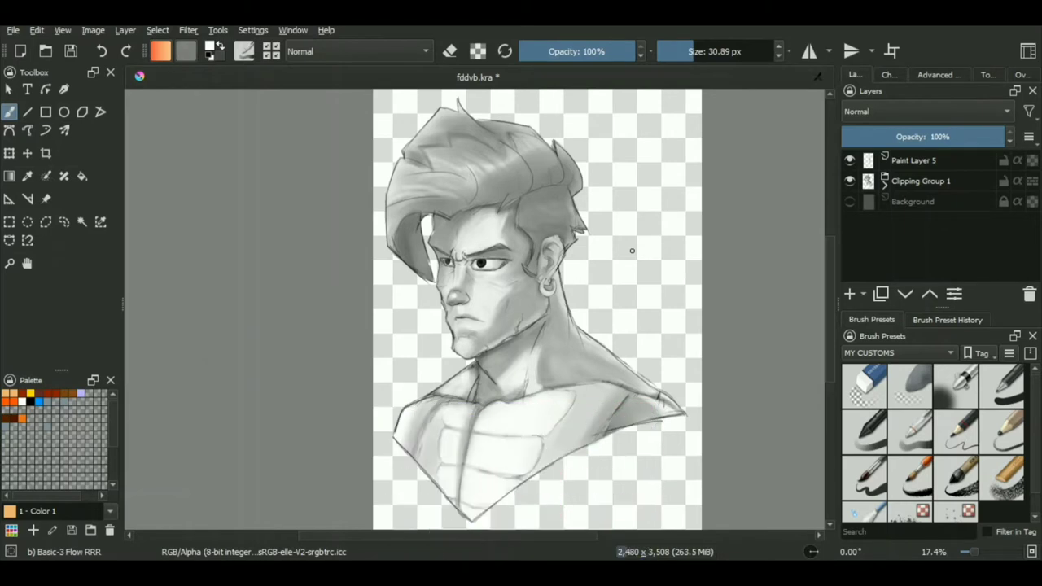
pyautogui.click(886, 181)
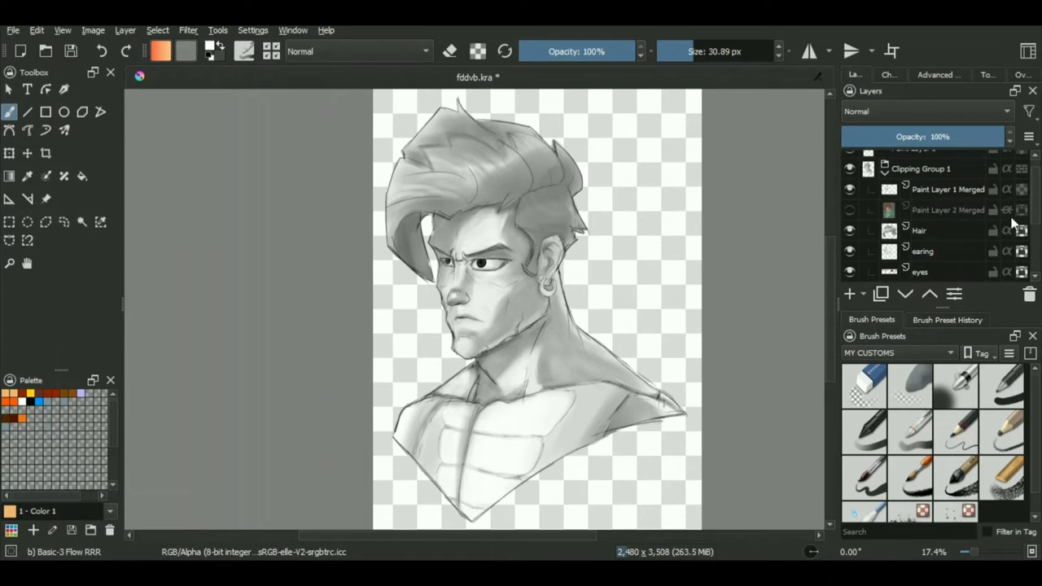
pyautogui.moveTo(953, 228)
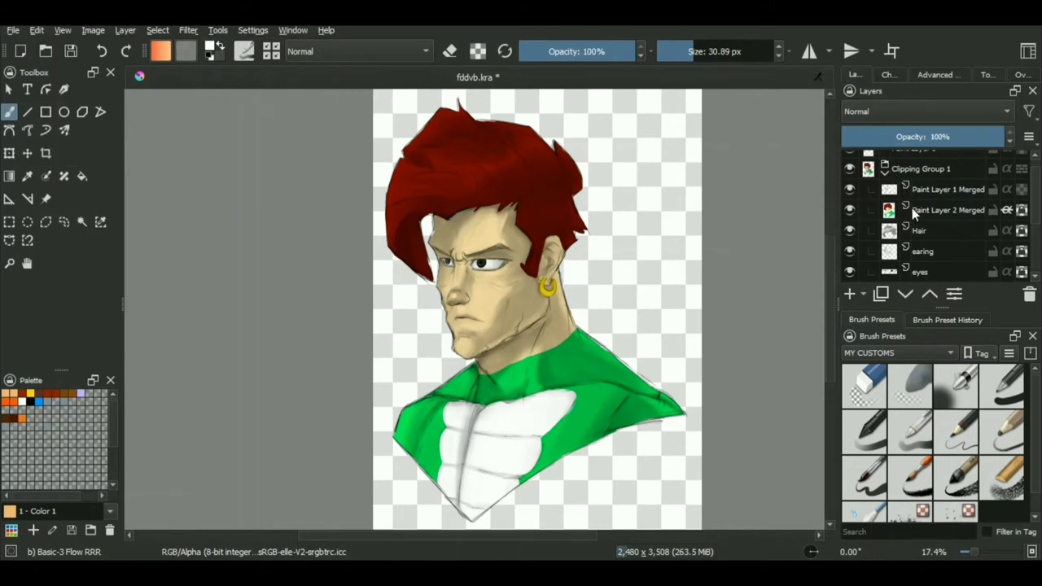
pyautogui.click(947, 210)
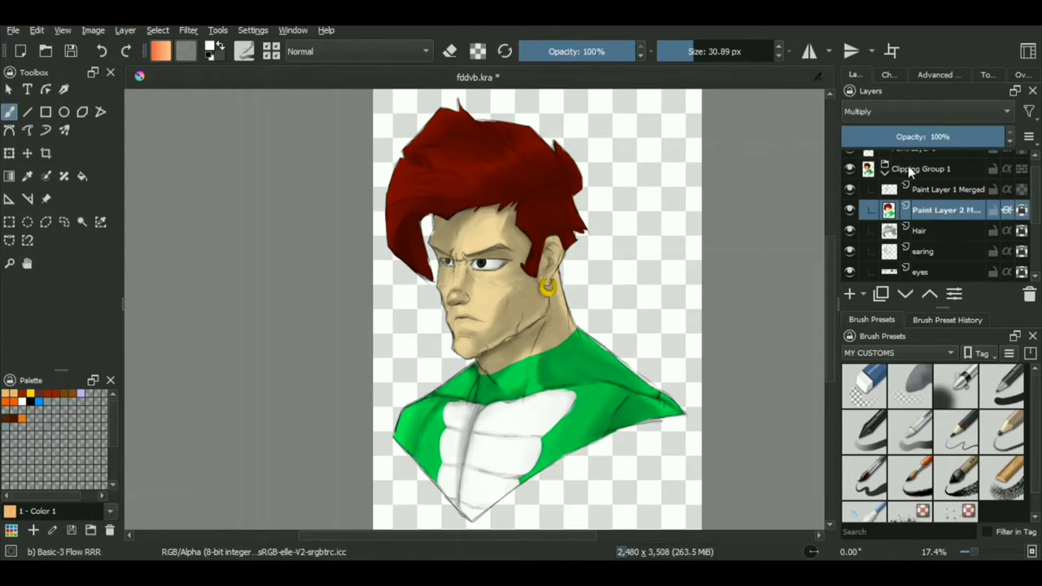
pyautogui.moveTo(925, 118)
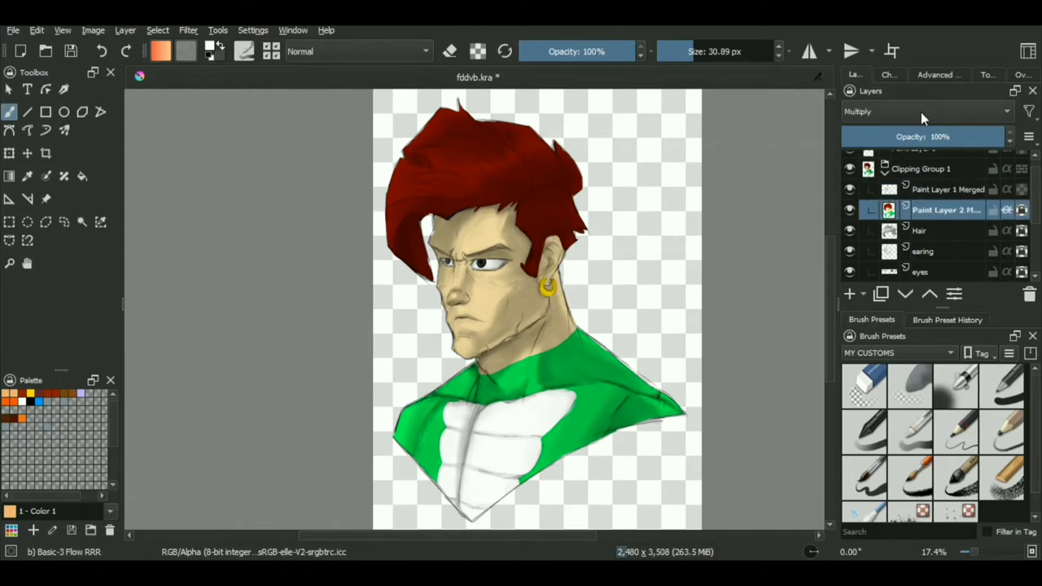
pyautogui.click(925, 110)
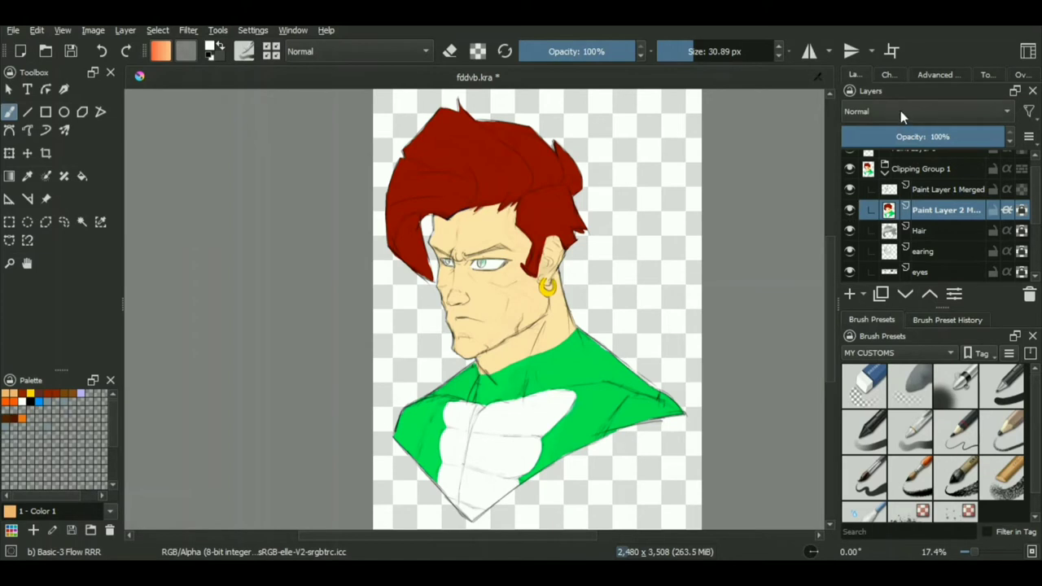
pyautogui.click(928, 111)
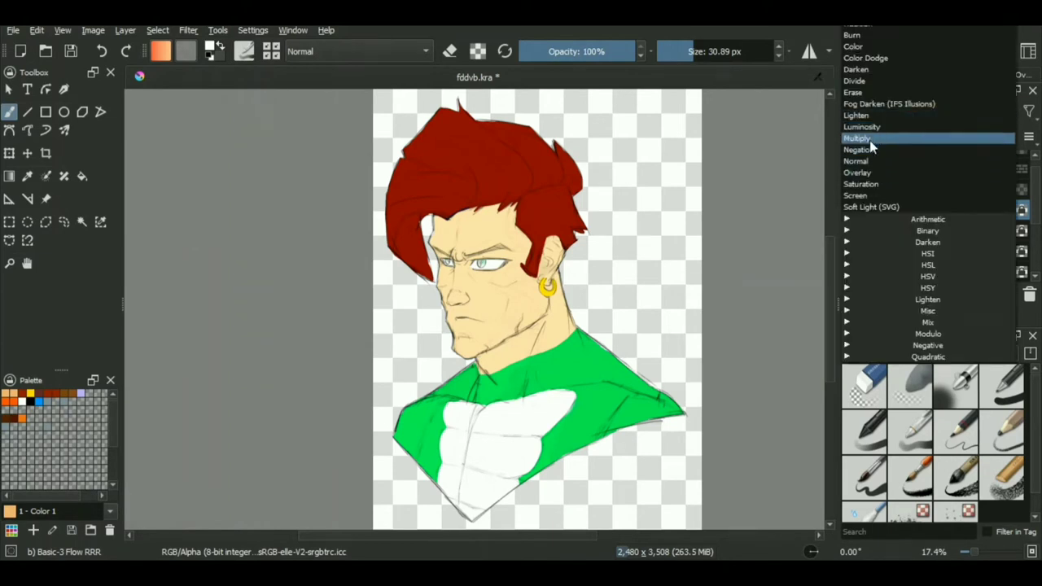
pyautogui.click(857, 137)
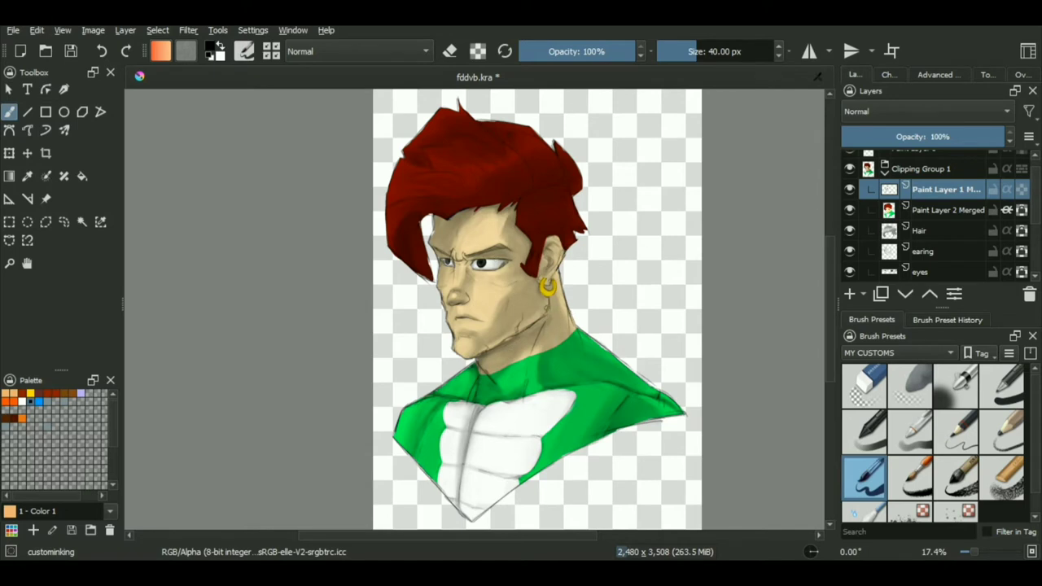
pyautogui.click(672, 370)
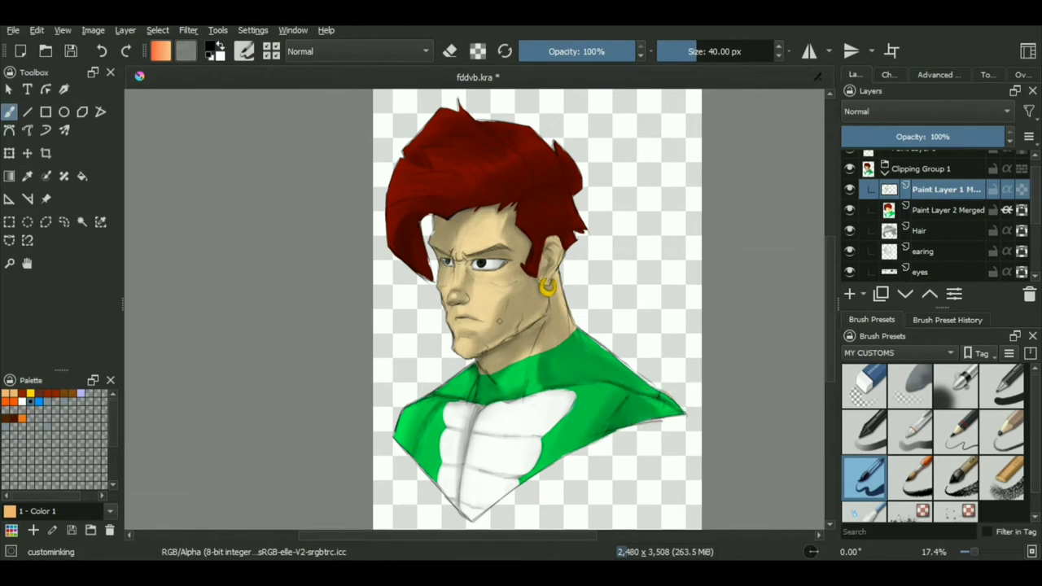
pyautogui.scroll(3)
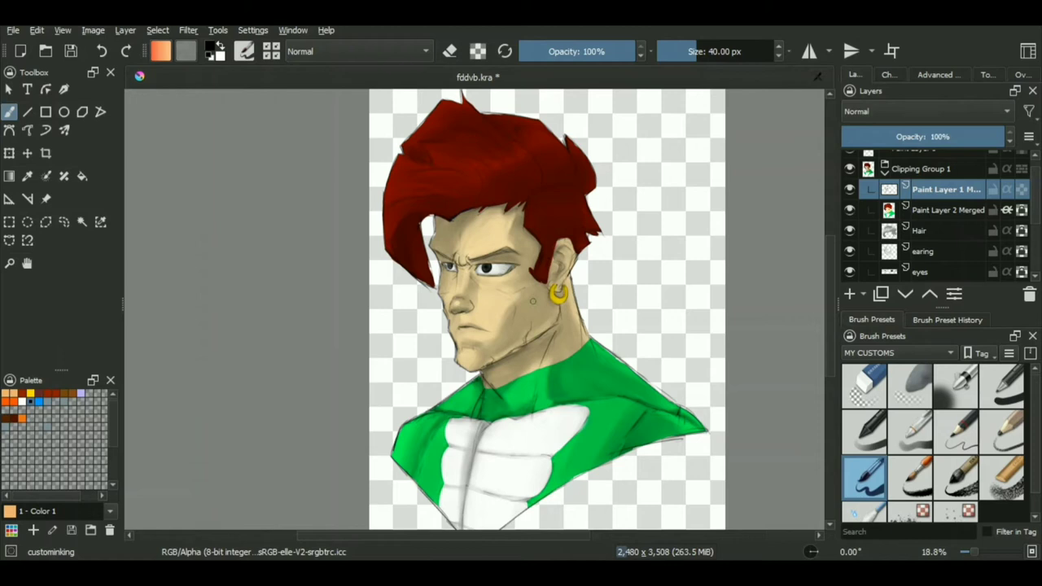
pyautogui.scroll(-3)
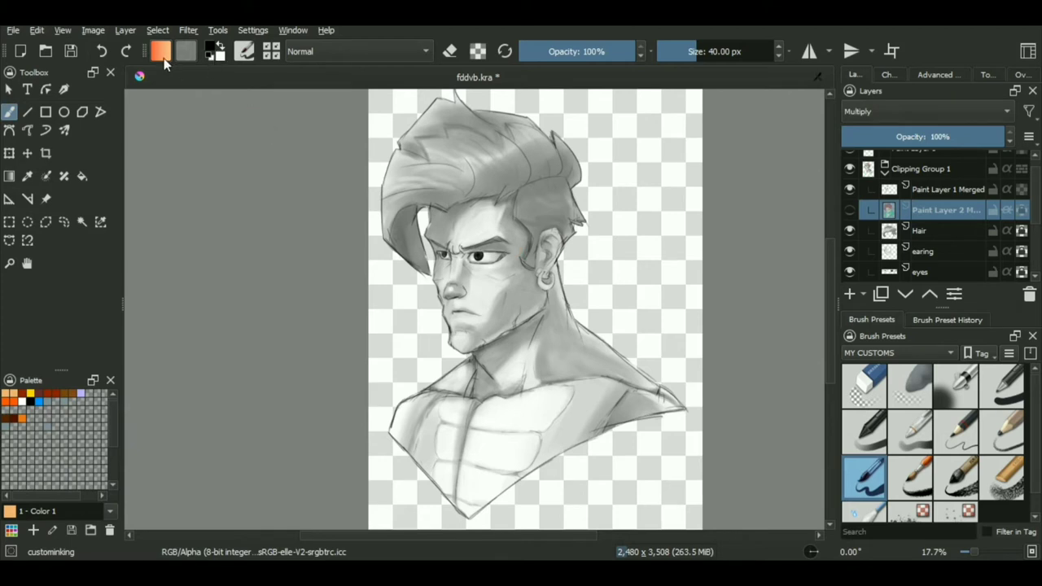
pyautogui.click(159, 51)
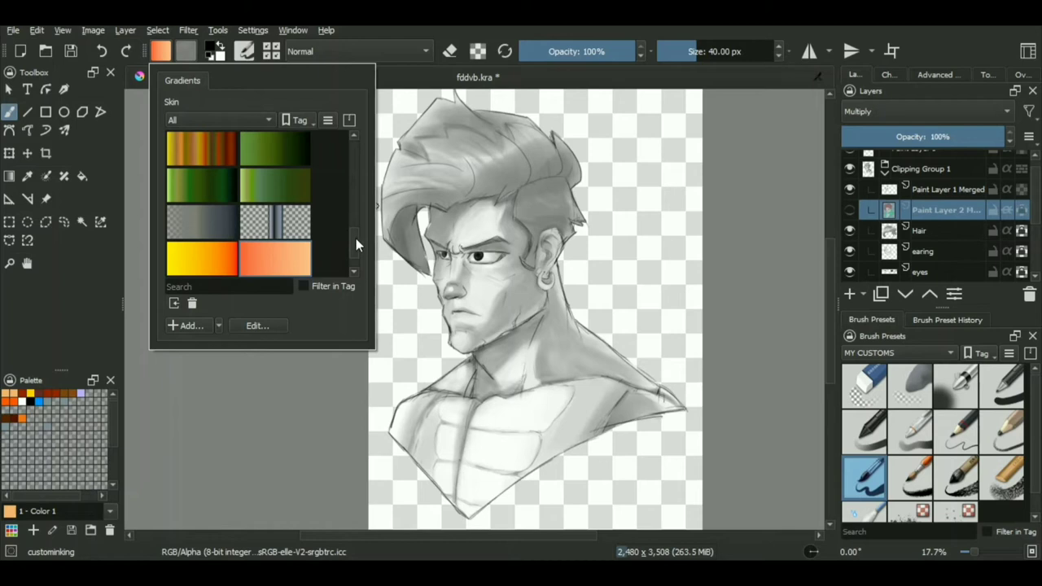
pyautogui.scroll(3)
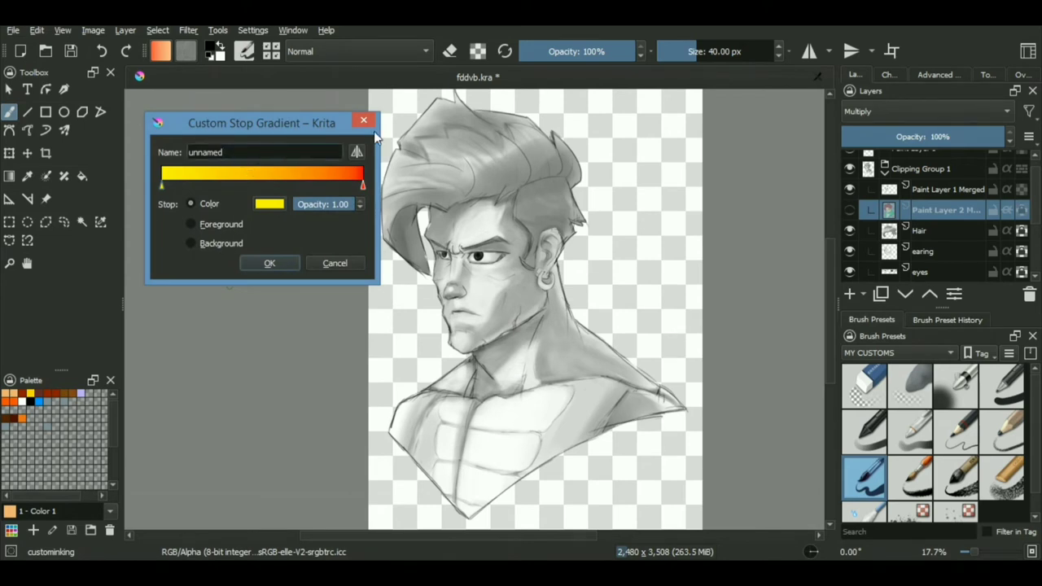
pyautogui.tripleClick(236, 153)
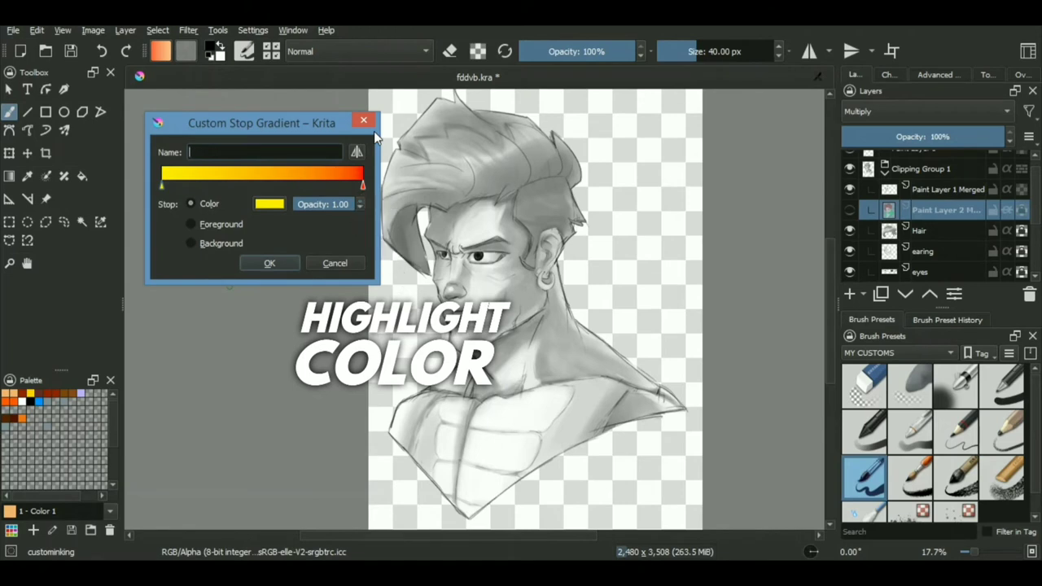
pyautogui.write('grren')
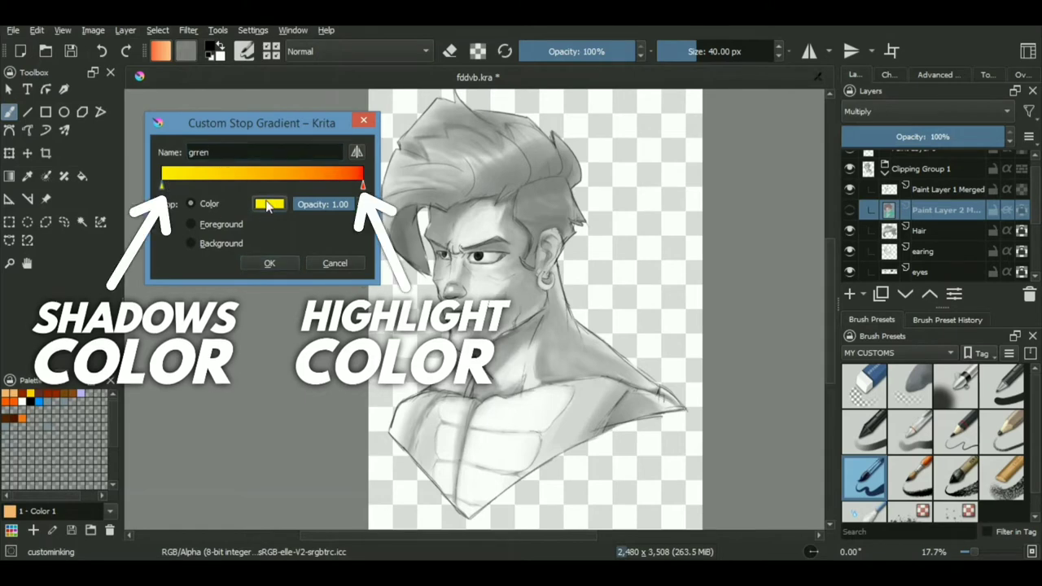
pyautogui.click(269, 203)
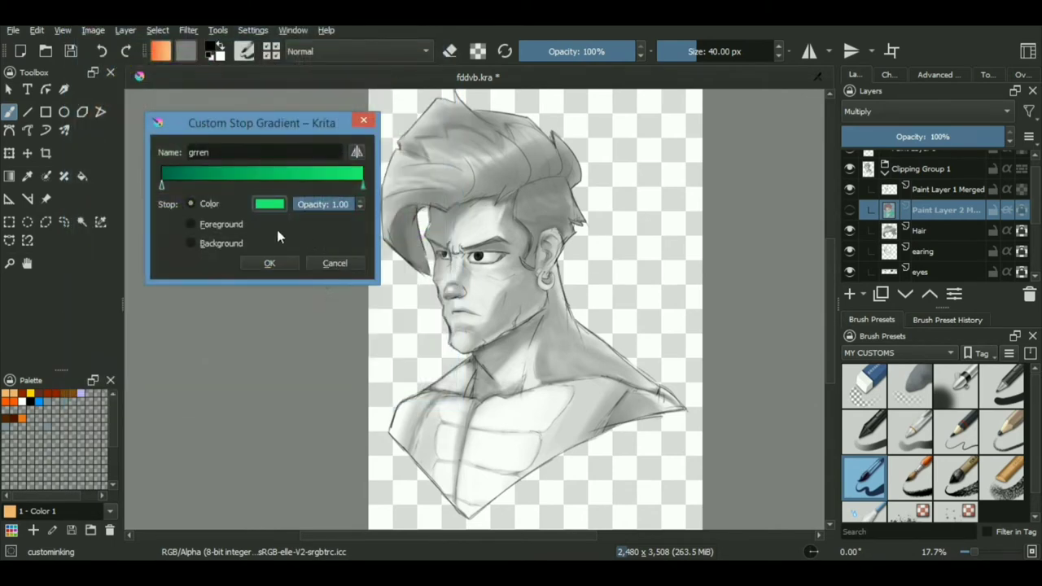
pyautogui.moveTo(285, 270)
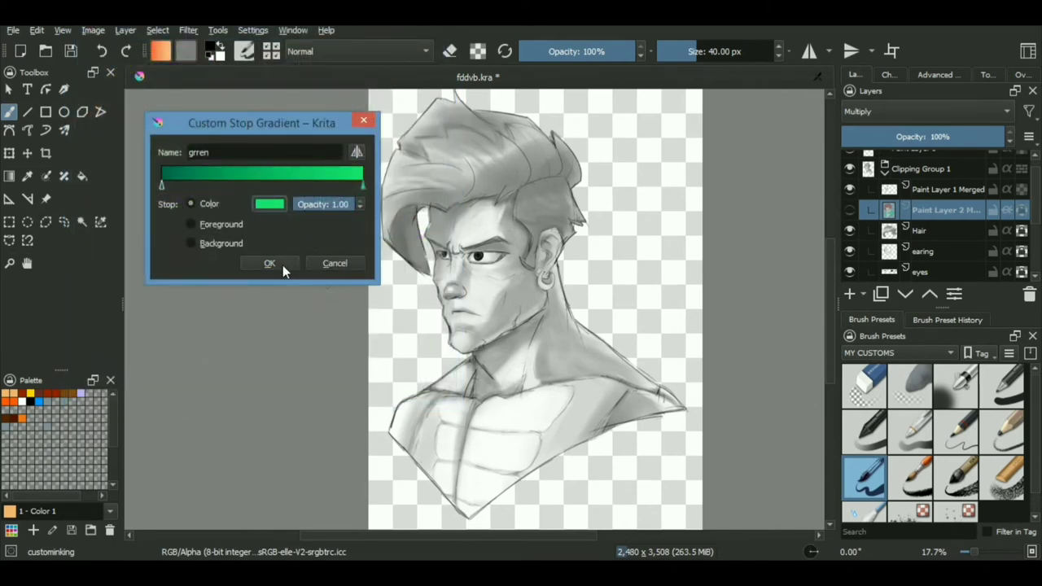
pyautogui.click(270, 264)
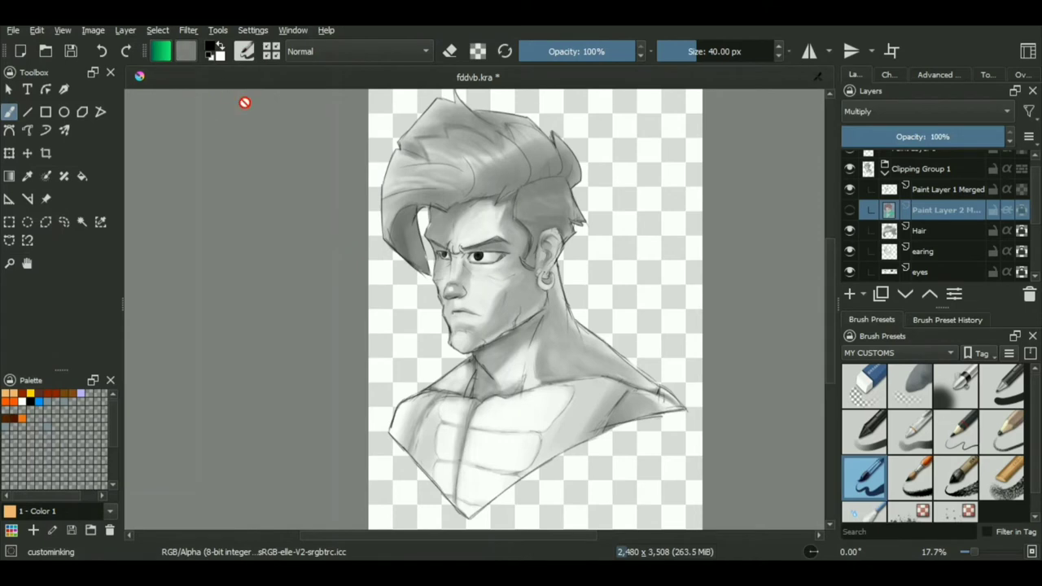
pyautogui.scroll(-3)
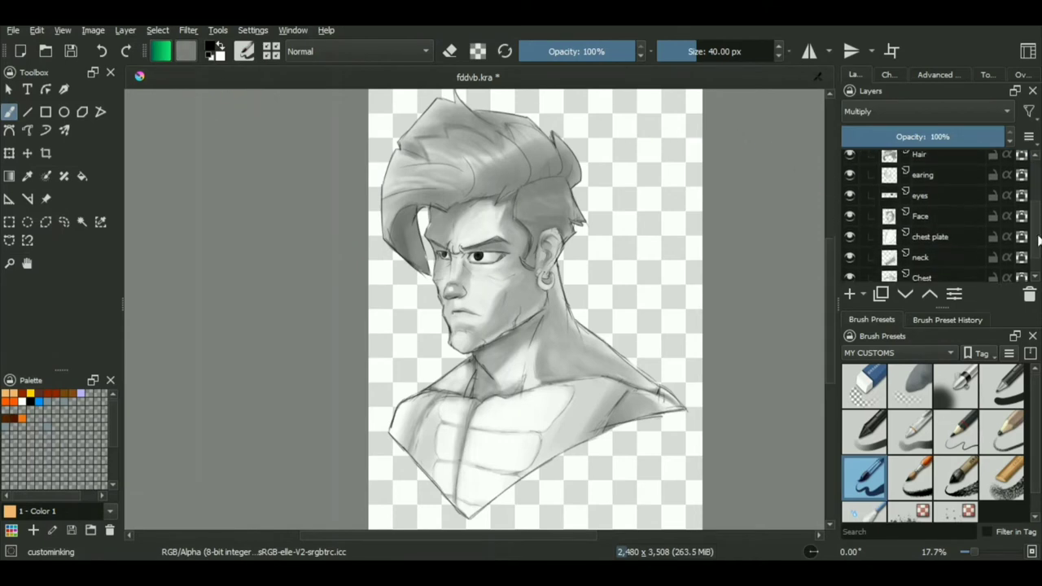
# - Add a Gradient Map filter mask to the Face layer and search the gradient presets for 'ski' to load Skin
pyautogui.click(921, 208)
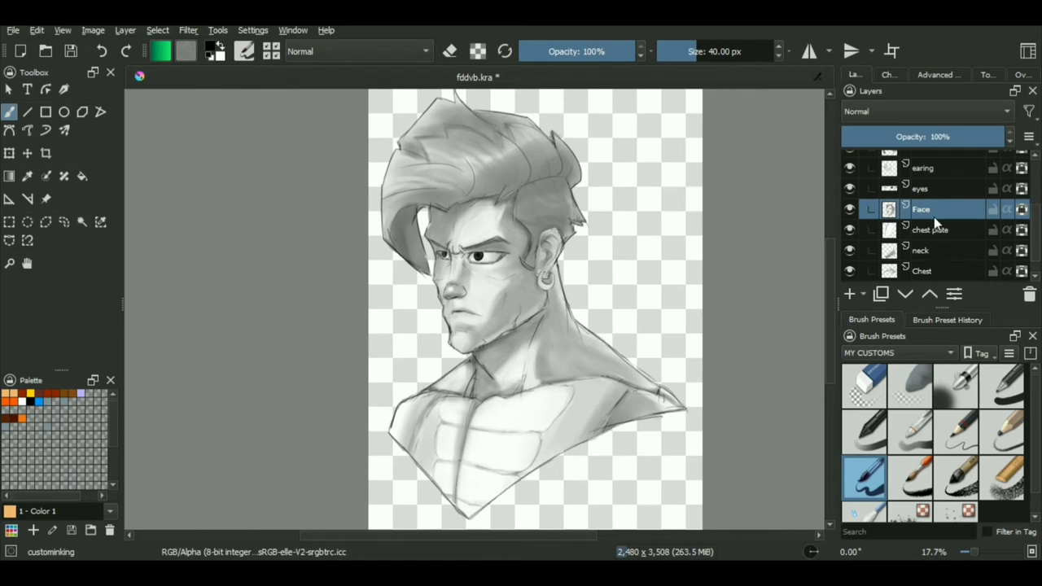
pyautogui.rightClick(922, 208)
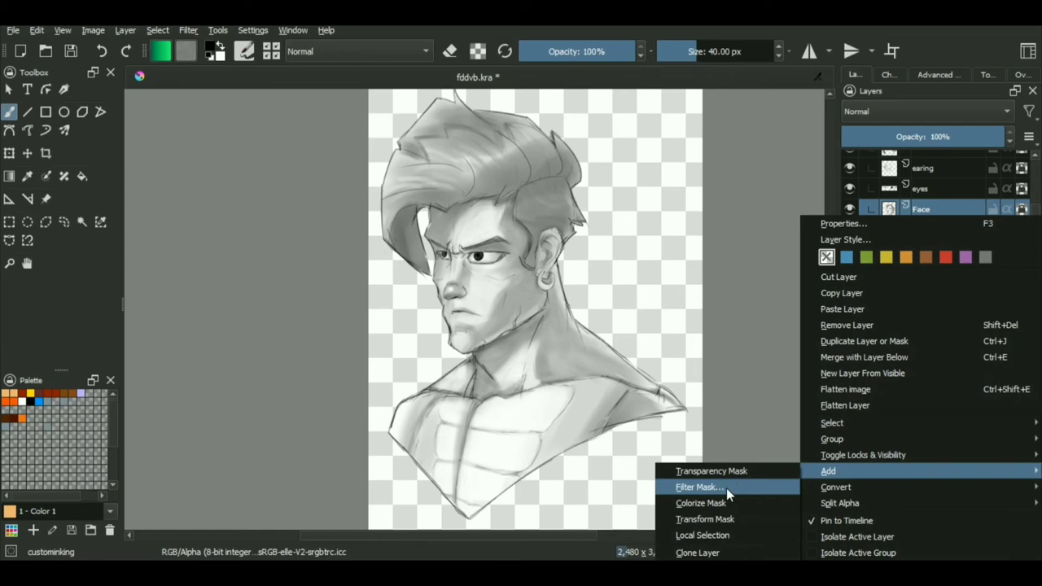
pyautogui.click(697, 487)
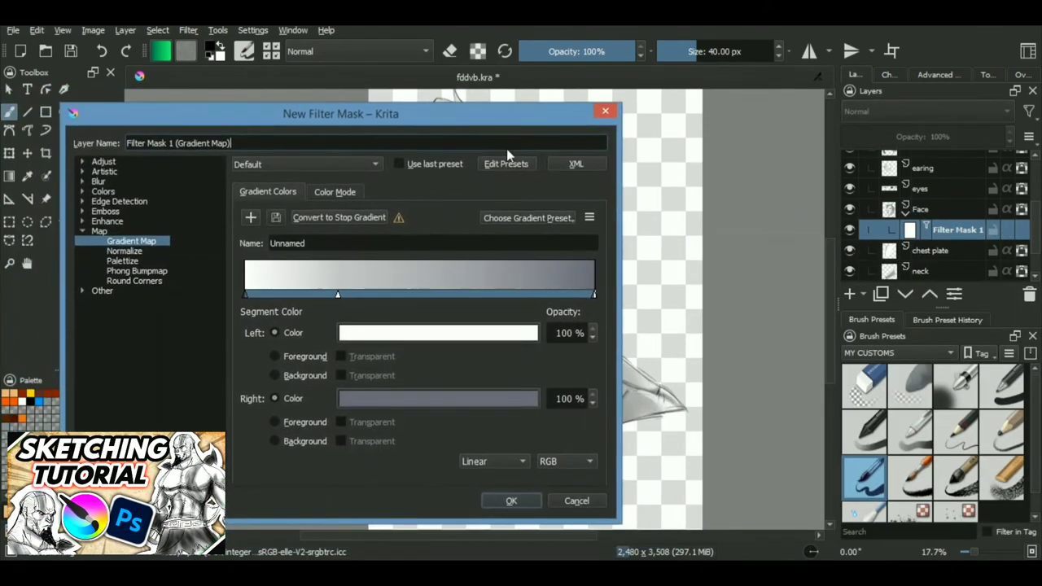
pyautogui.click(527, 218)
pyautogui.write('grr')
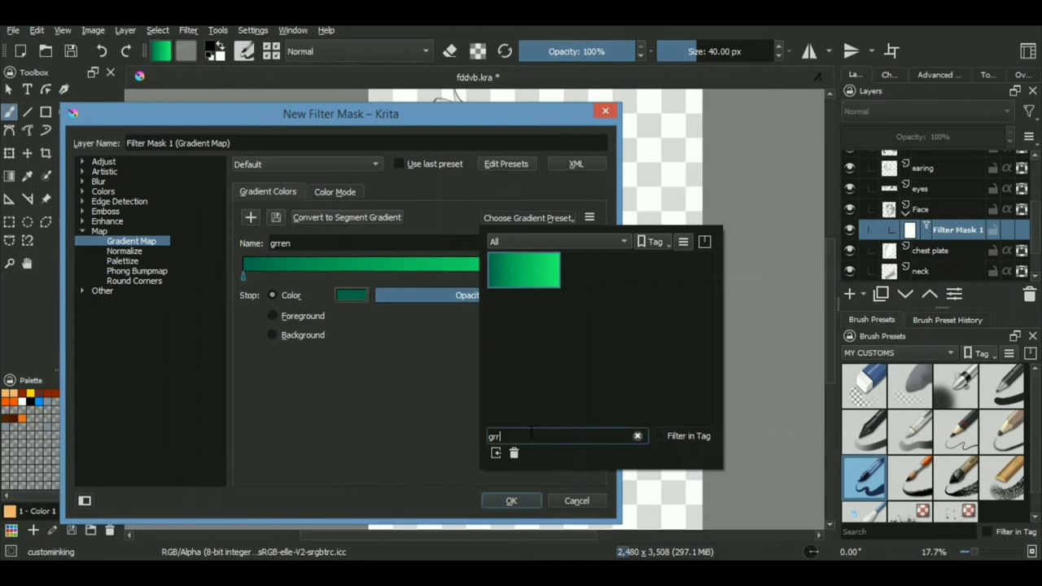
pyautogui.click(638, 436)
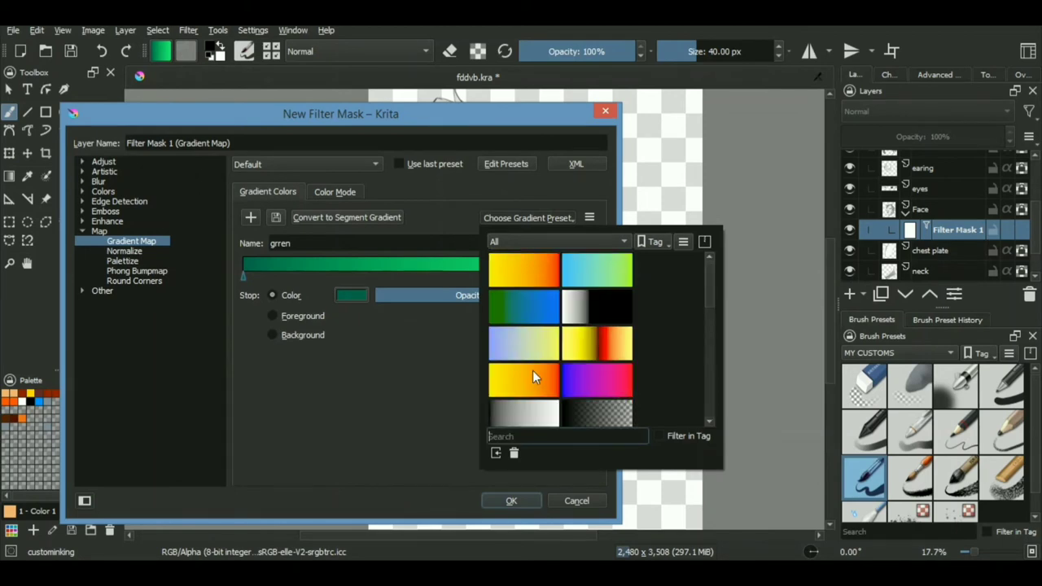
pyautogui.write('ski')
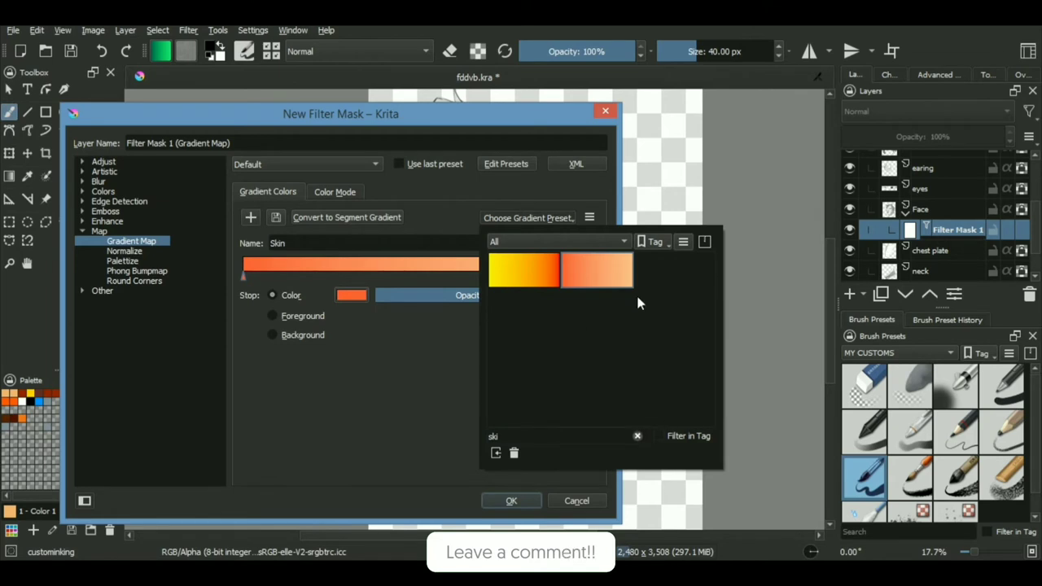
pyautogui.moveTo(603, 286)
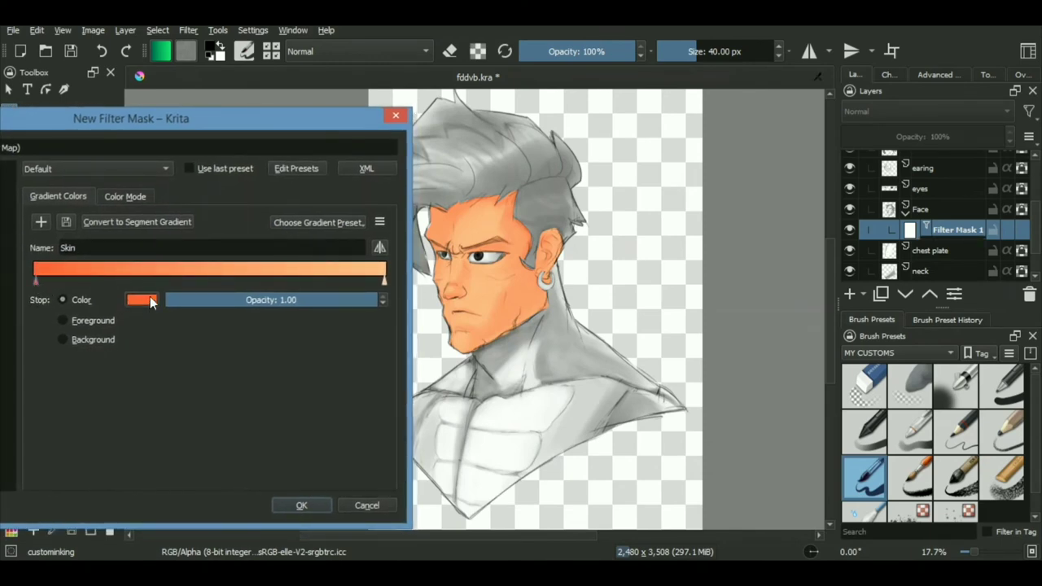
# - Recolour the skin gradient stop to a softer orange, then edit the copied mask's green stop
pyautogui.click(140, 299)
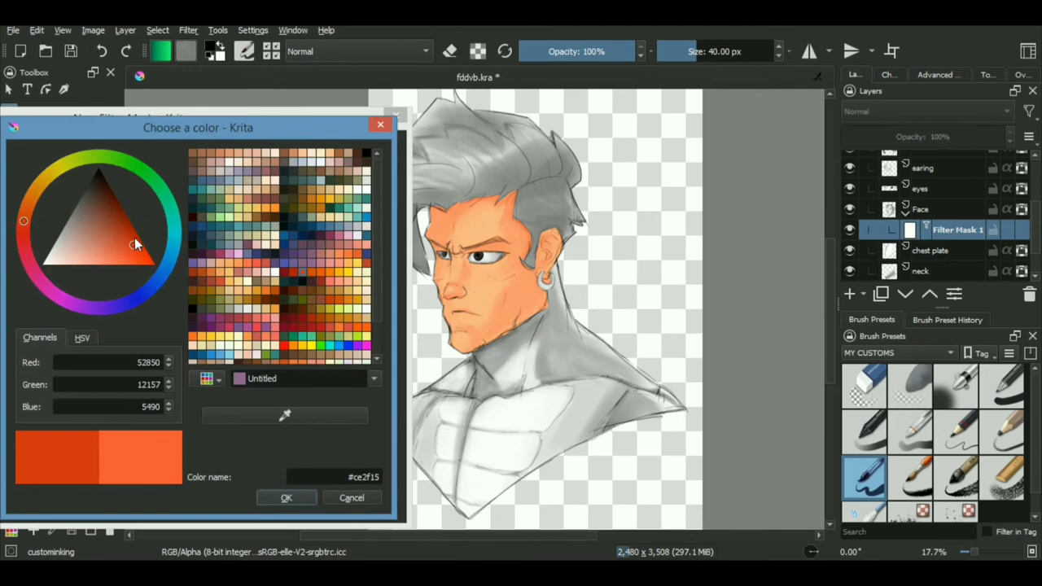
pyautogui.click(137, 232)
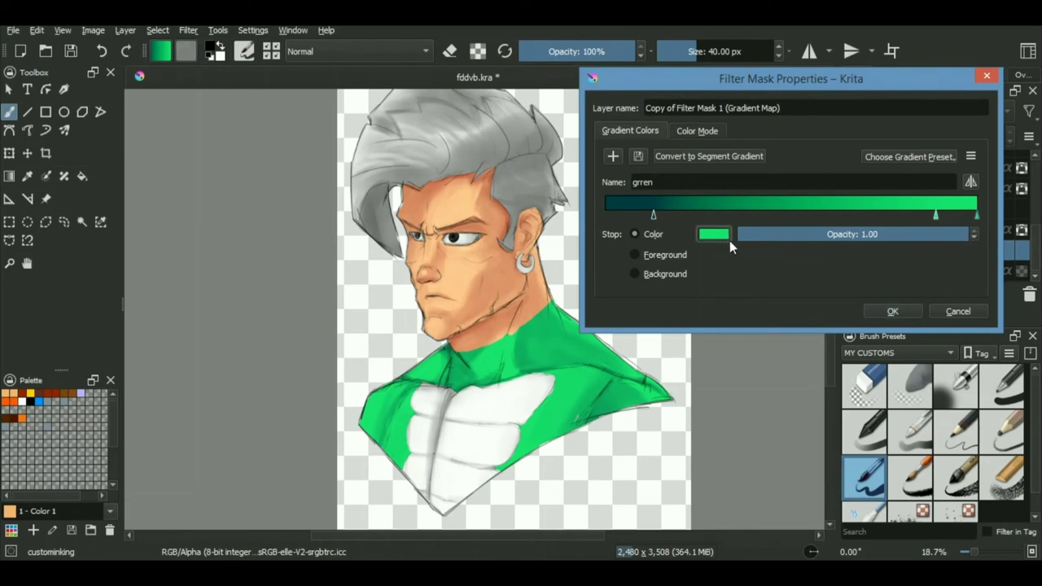
pyautogui.click(713, 235)
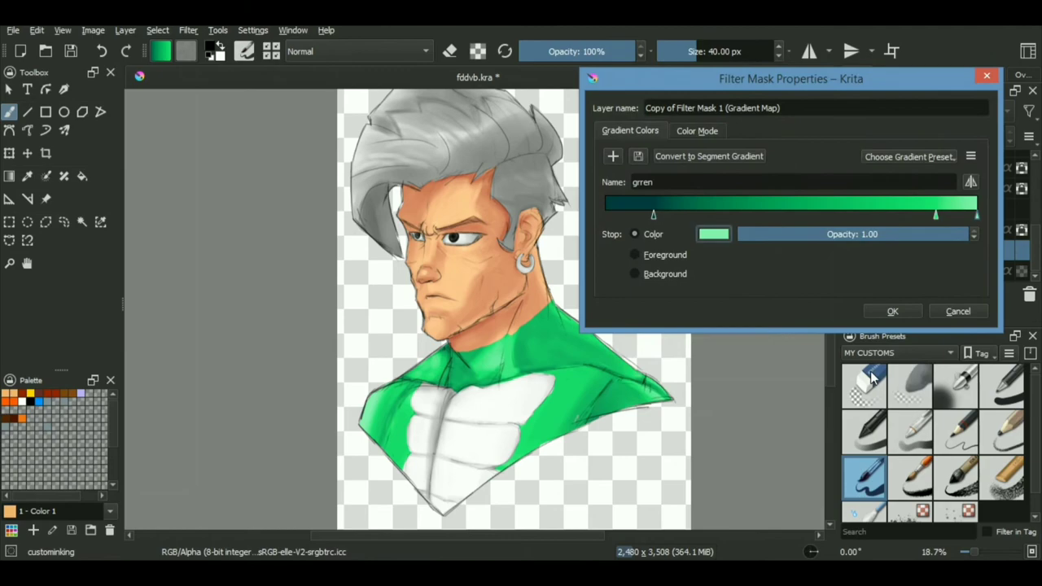
pyautogui.moveTo(977, 226)
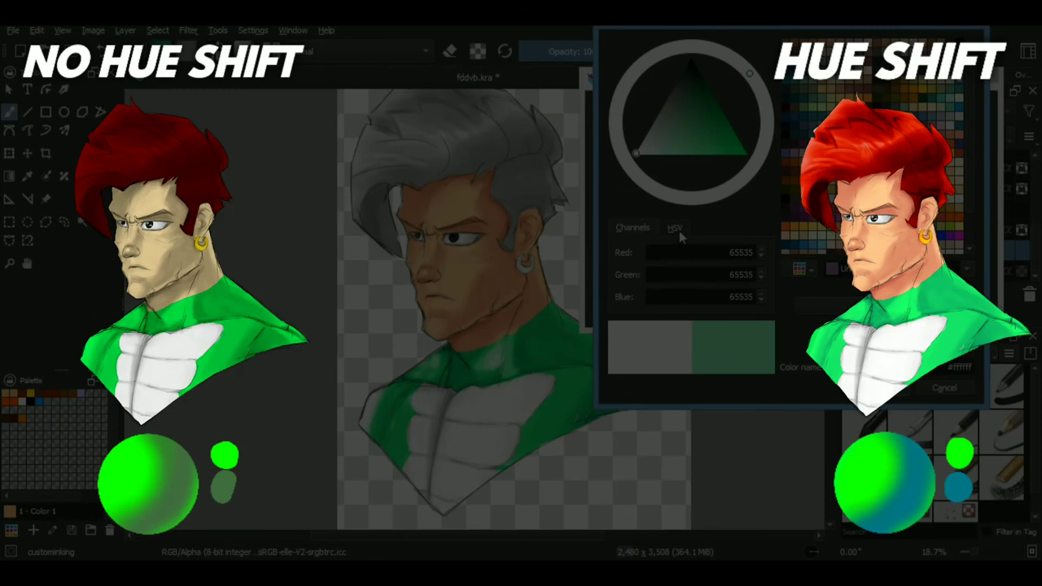
# - Darken the chest's green gradient stop by lowering its value in the HSV chooser
pyautogui.click(682, 147)
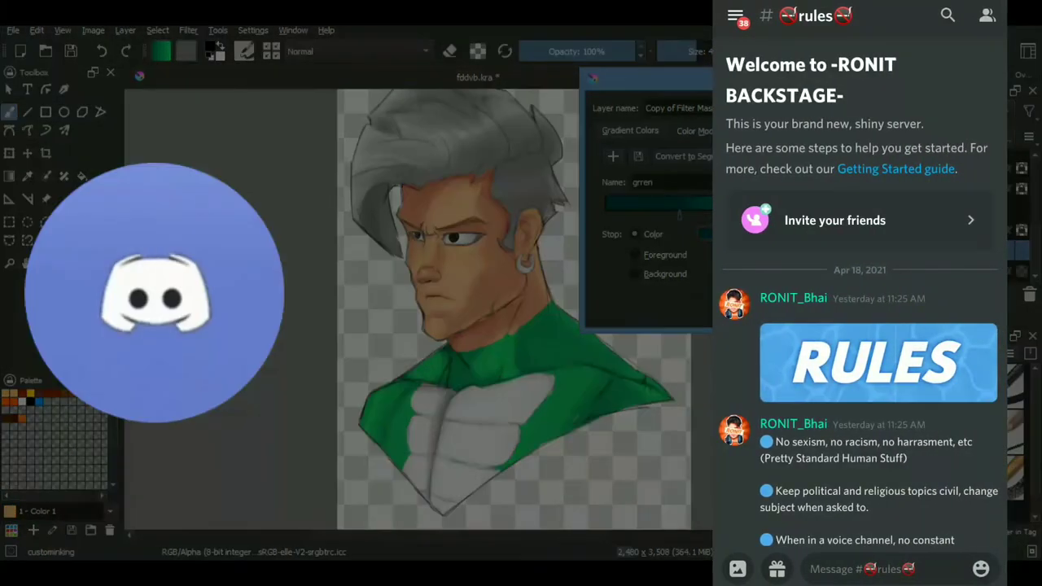
# - Browse the Discord server's rules and self-roles channels, ending in the announcements channel
pyautogui.scroll(-3)
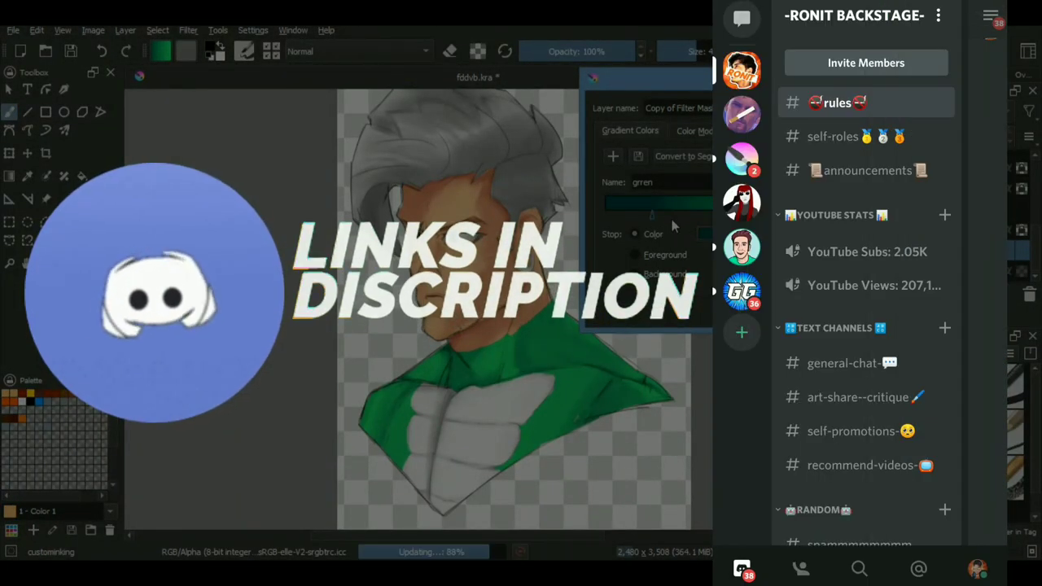
pyautogui.click(833, 136)
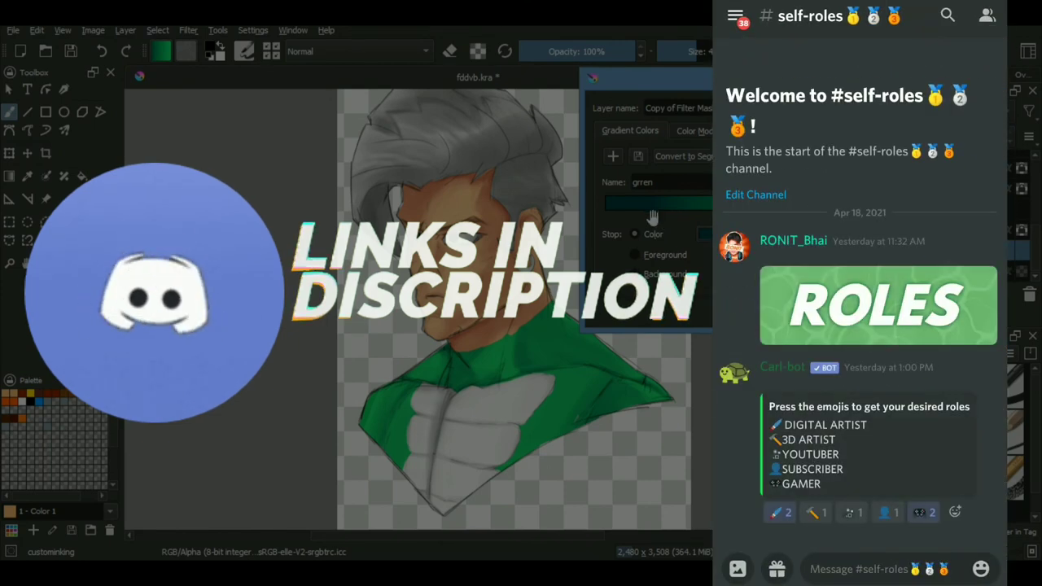
pyautogui.click(735, 15)
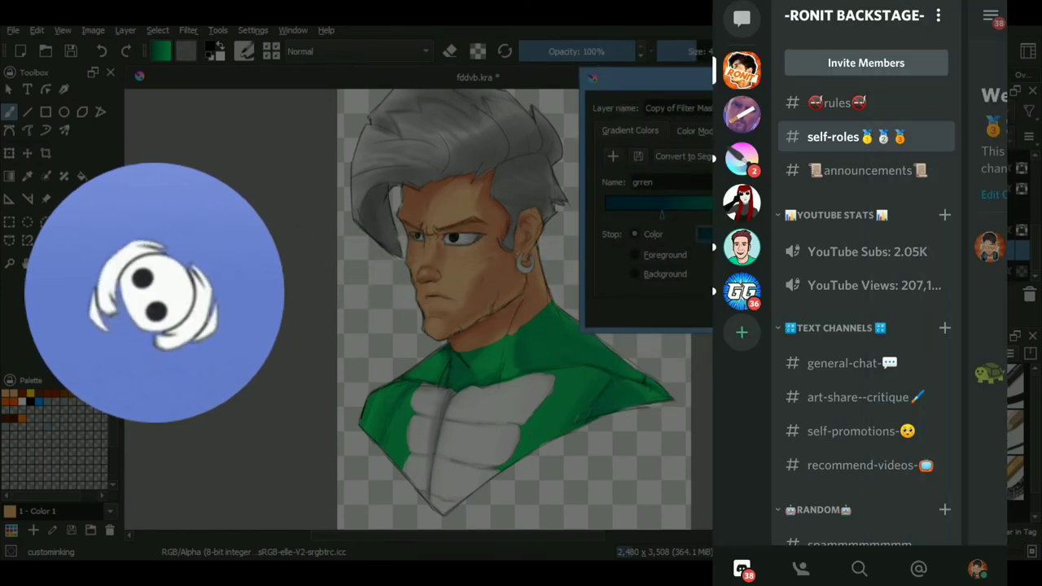
pyautogui.click(867, 171)
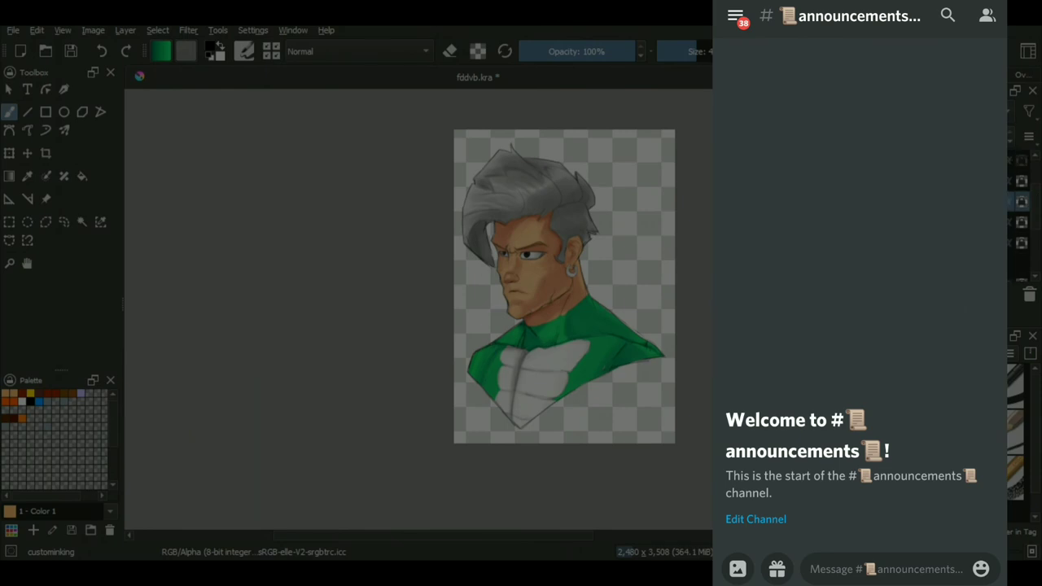